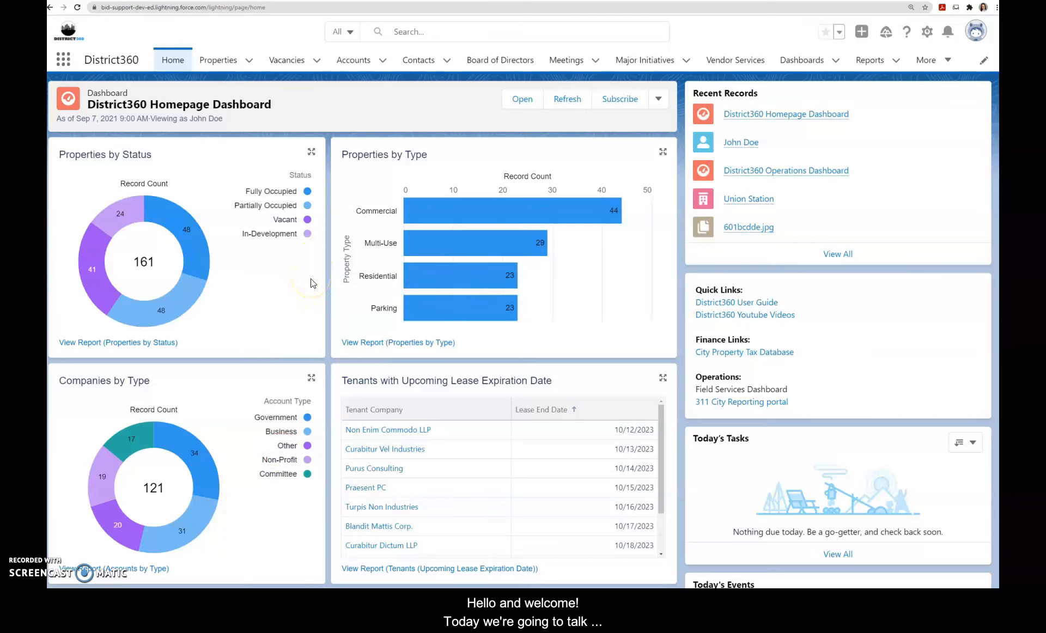
pyautogui.moveTo(333, 373)
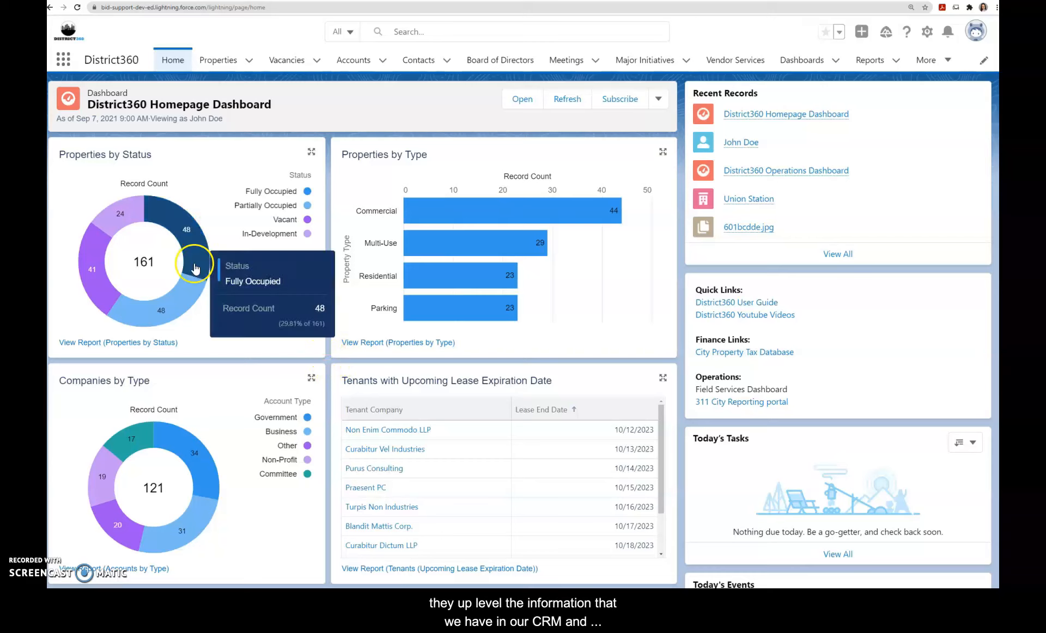
pyautogui.moveTo(100, 290)
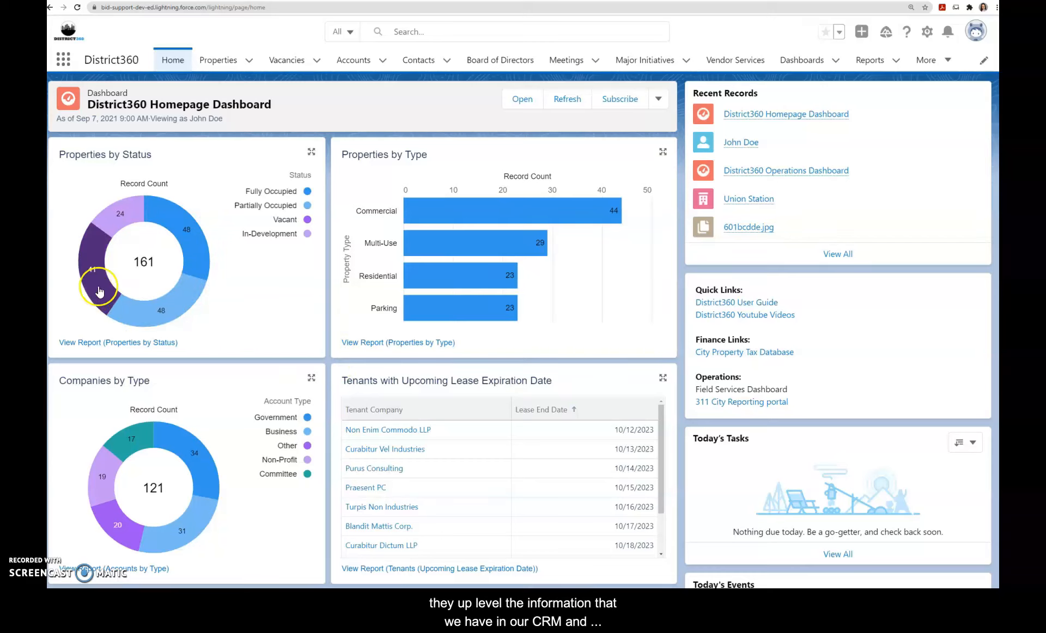
pyautogui.moveTo(224, 306)
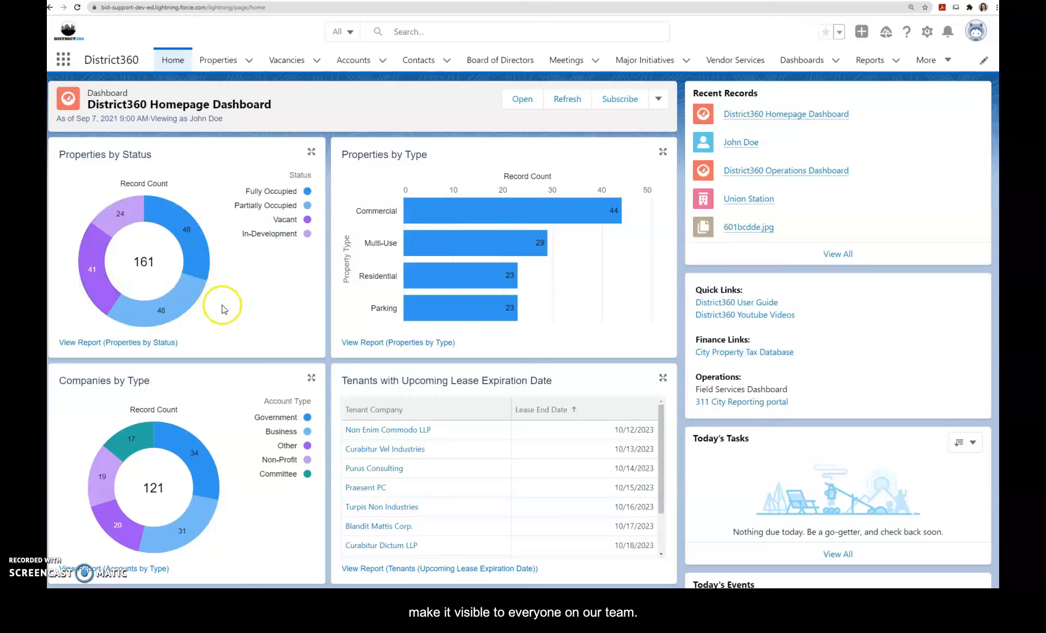
# Navigate to the District360 Cases Dashboard, which warns it was last refreshed 35 days ago.
pyautogui.scroll(-3)
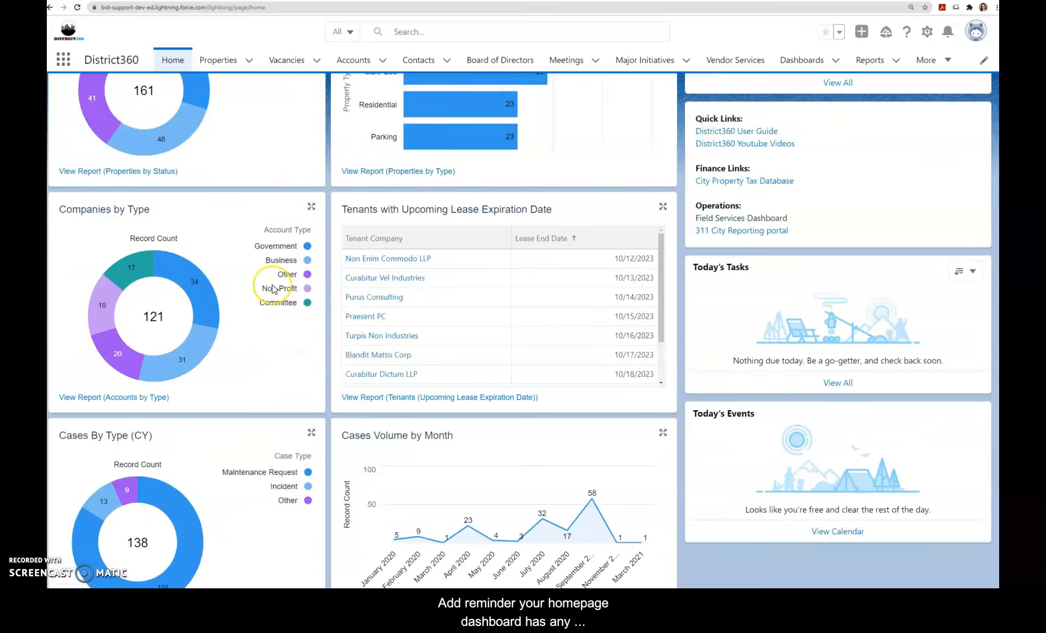
pyautogui.scroll(-3)
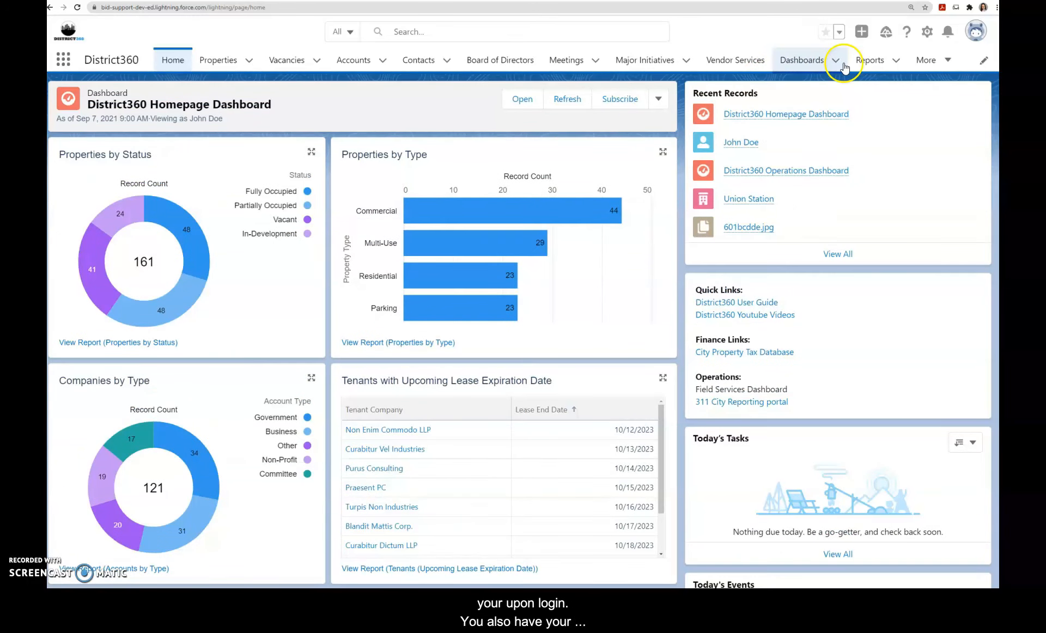
pyautogui.click(836, 60)
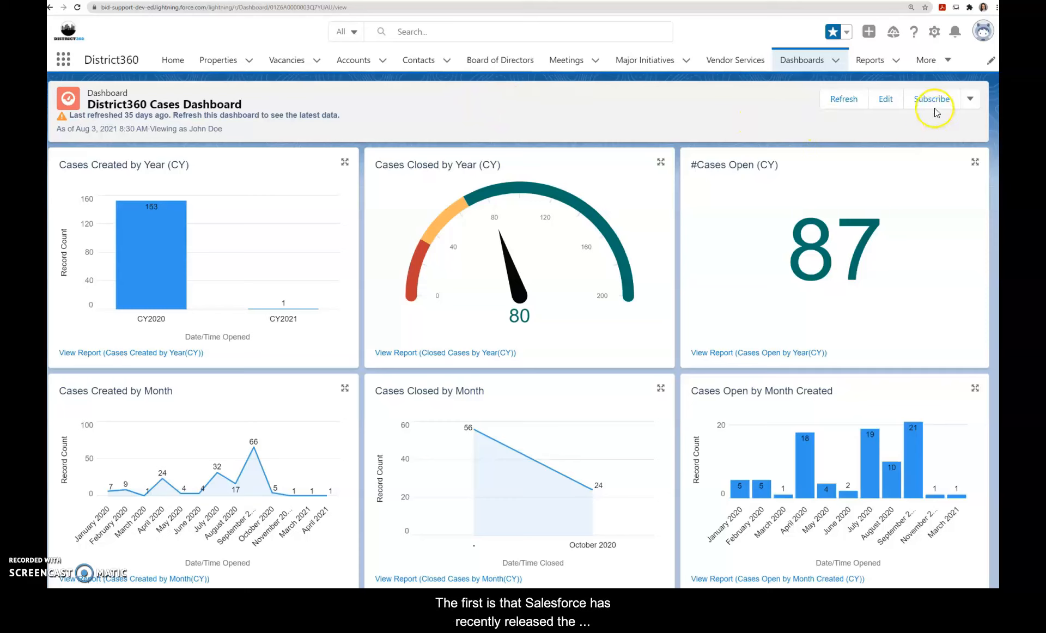
pyautogui.click(970, 100)
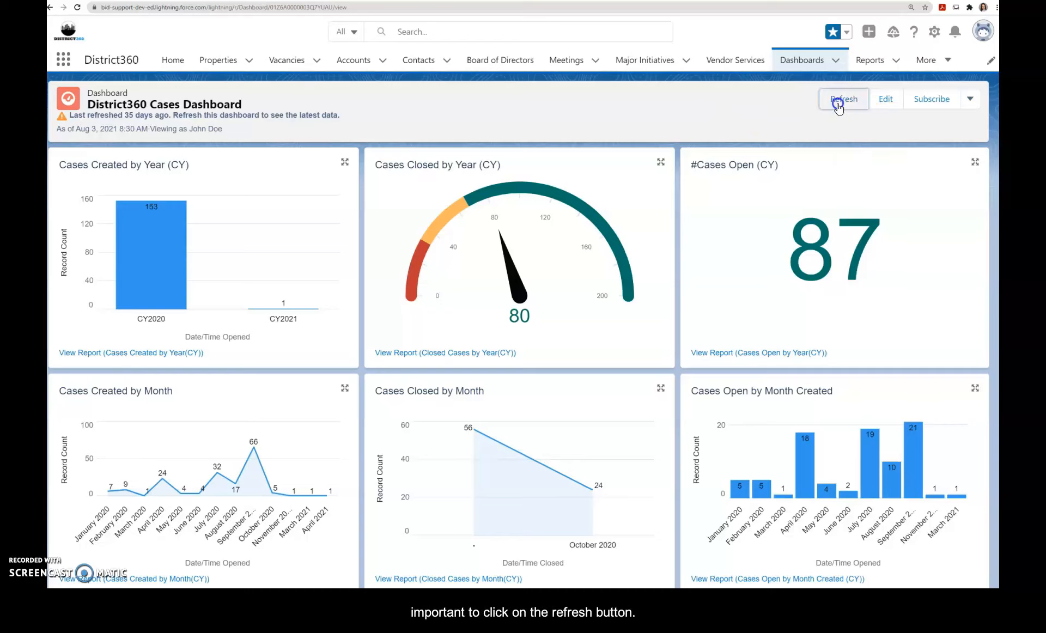
# Refresh the dashboard to Sep 8, 2021 7:12 AM data and download it as an image.
pyautogui.click(844, 99)
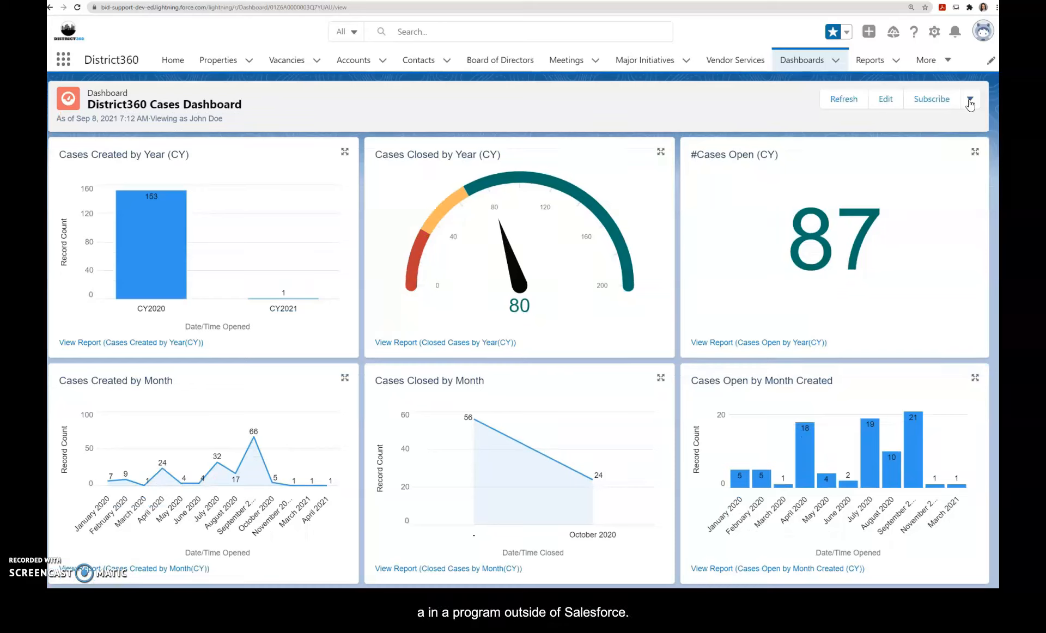
pyautogui.click(970, 99)
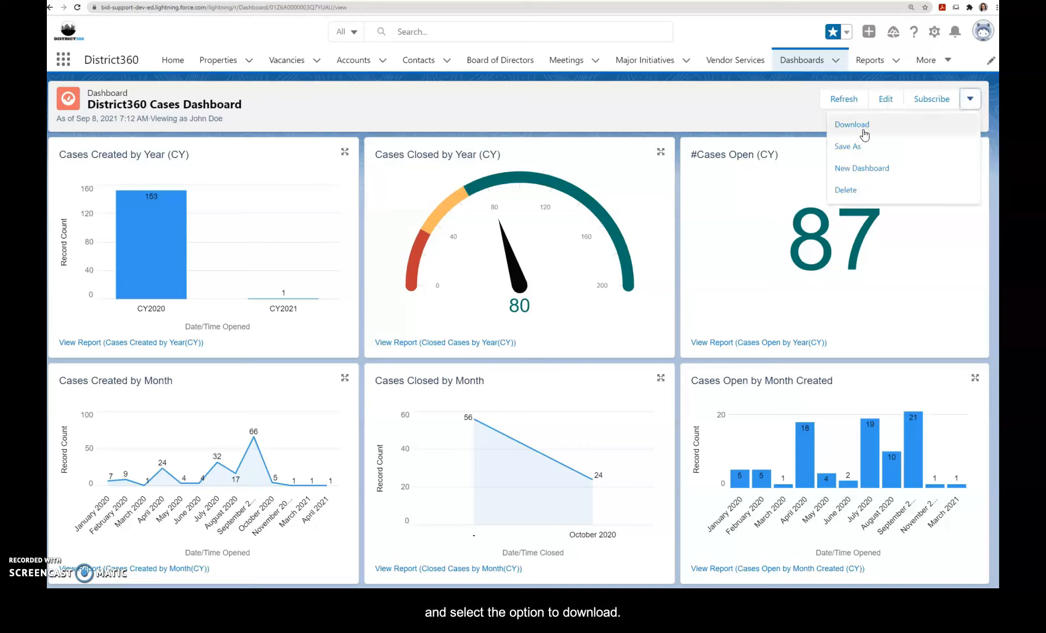
pyautogui.click(853, 125)
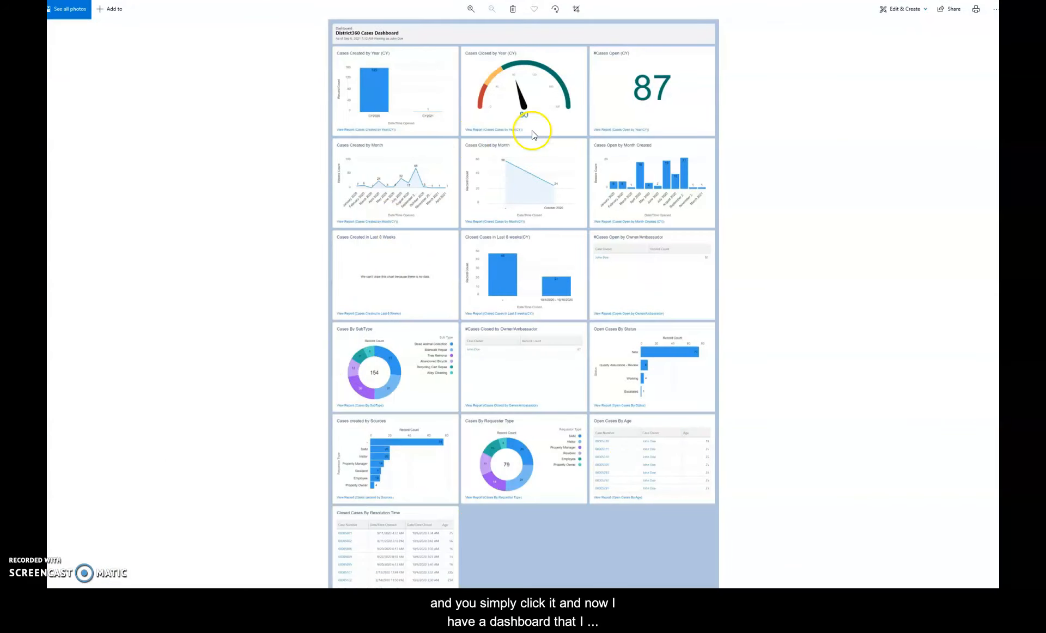
pyautogui.moveTo(402, 154)
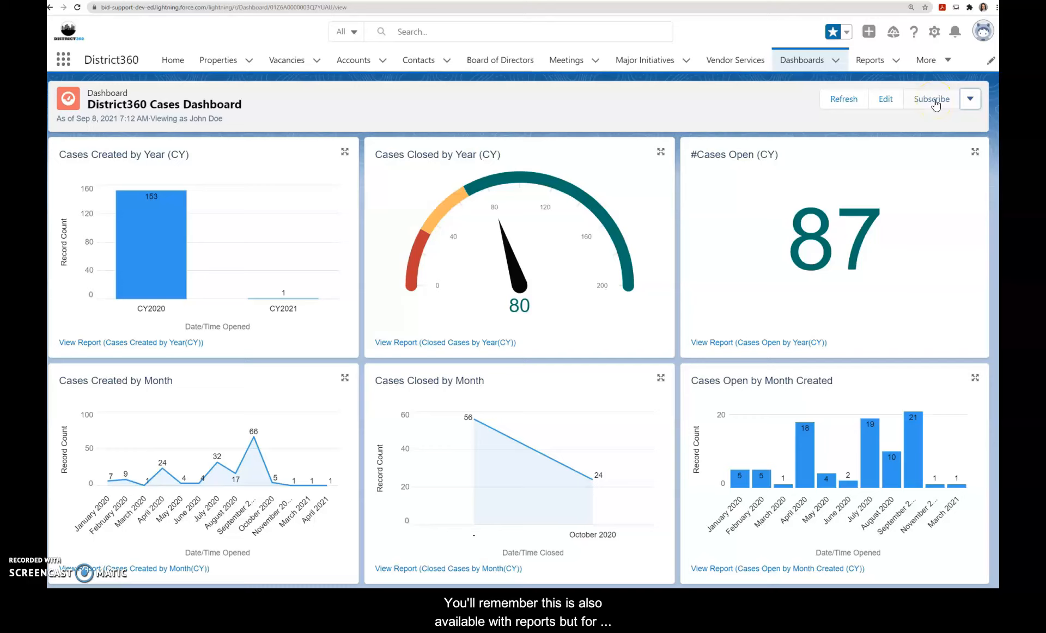
# Start a dashboard subscription scheduled weekly on Wednesday at 8:00 AM, emailed to Me.
pyautogui.click(931, 99)
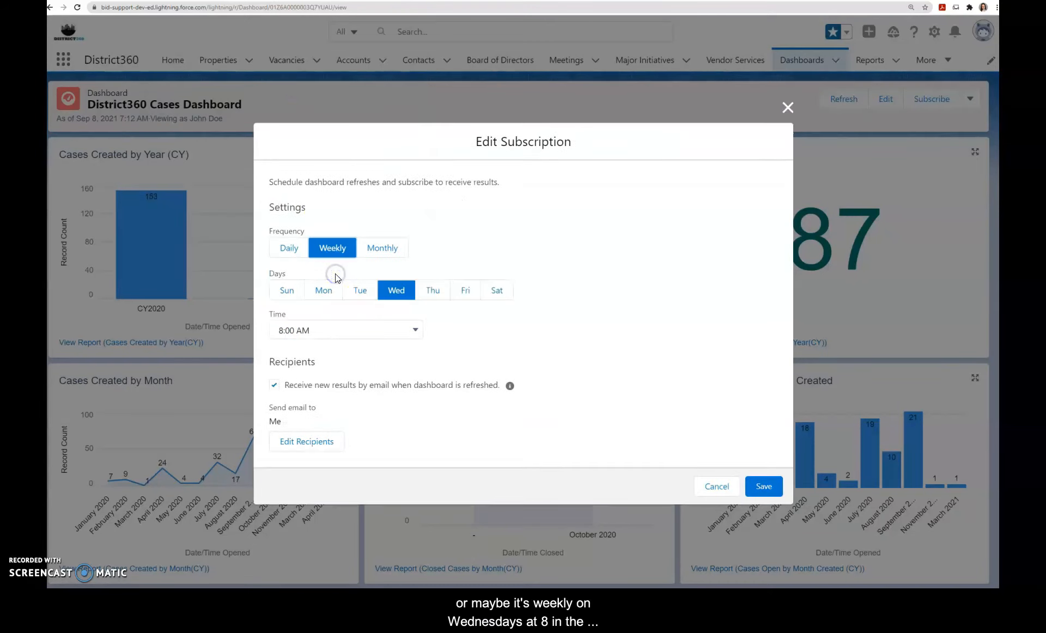
pyautogui.moveTo(327, 385)
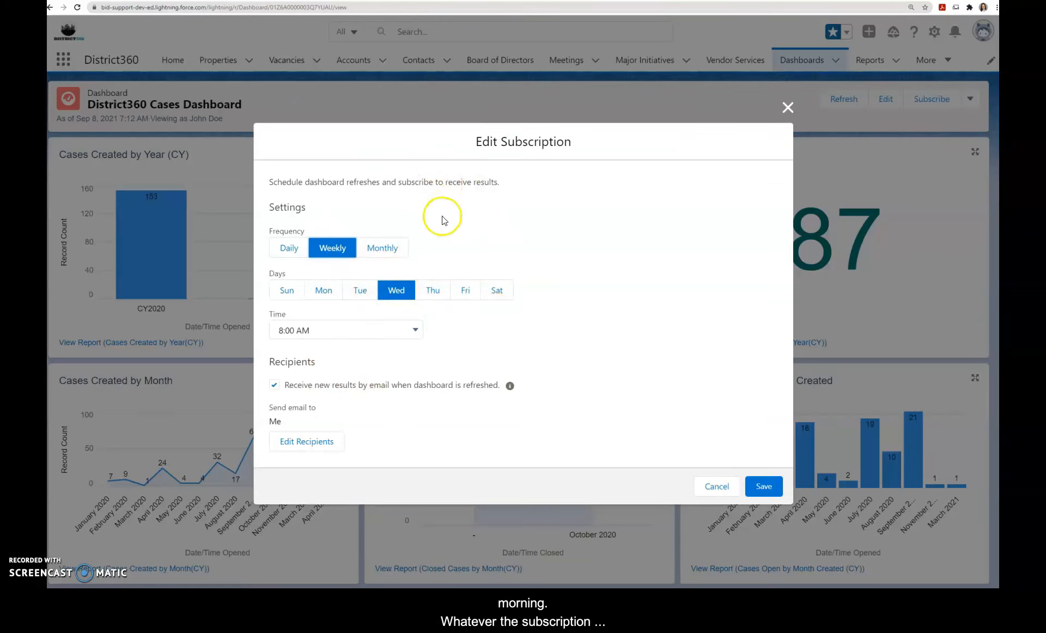
pyautogui.moveTo(500, 361)
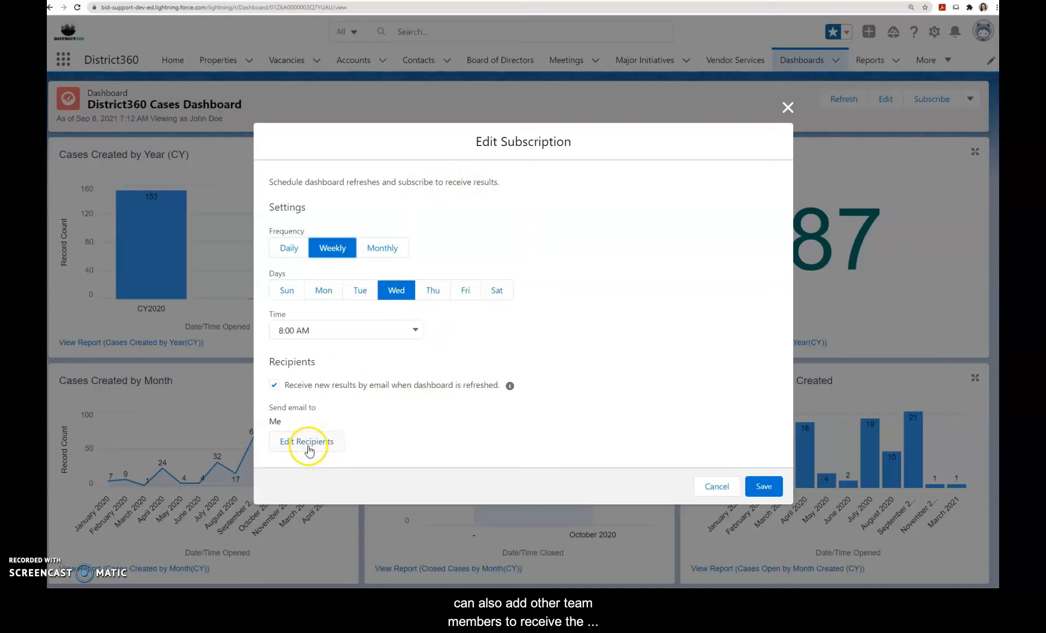
# Add Cube84 Tester as an additional email recipient alongside Me for the subscription.
pyautogui.click(306, 442)
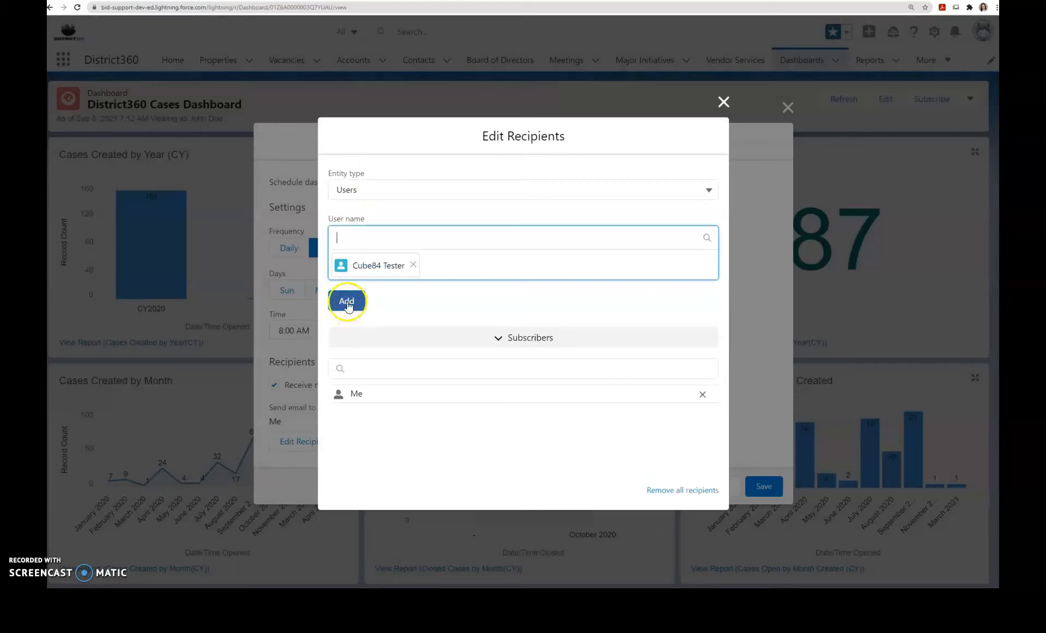
pyautogui.click(347, 301)
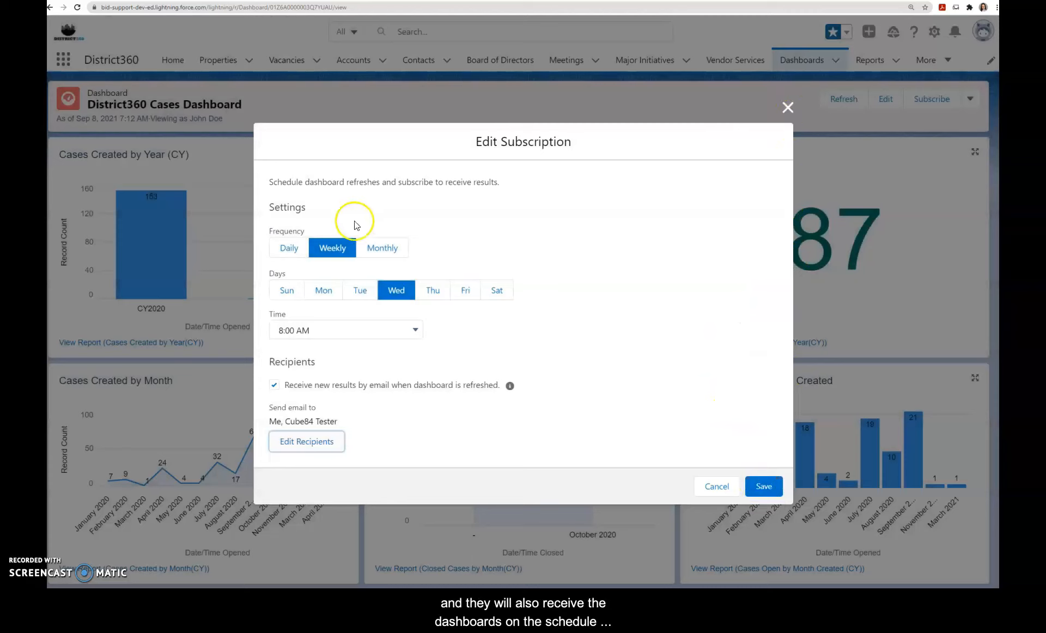
pyautogui.moveTo(578, 187)
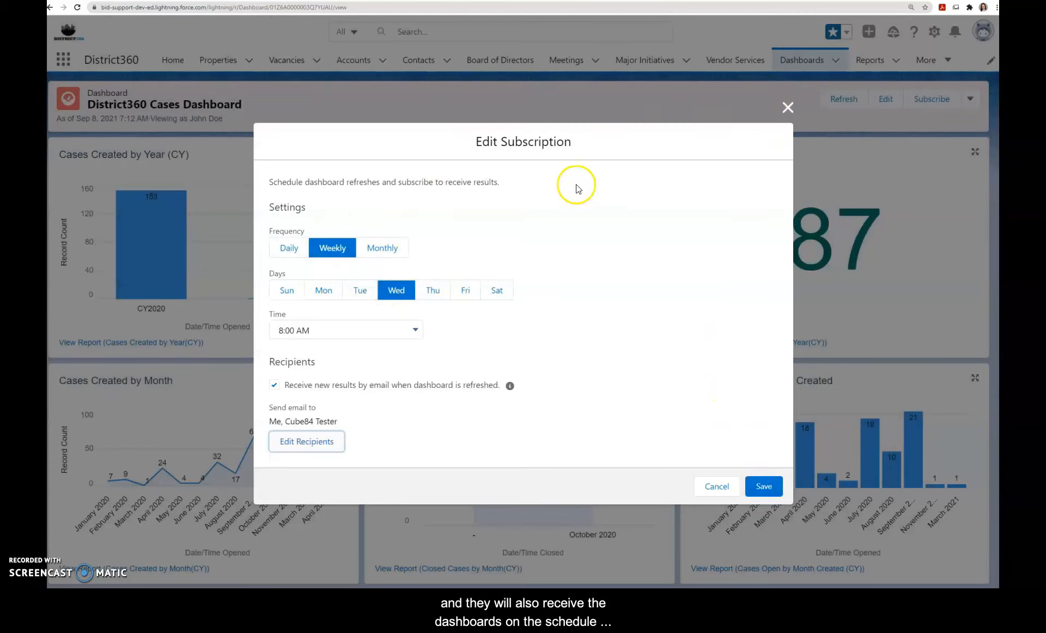